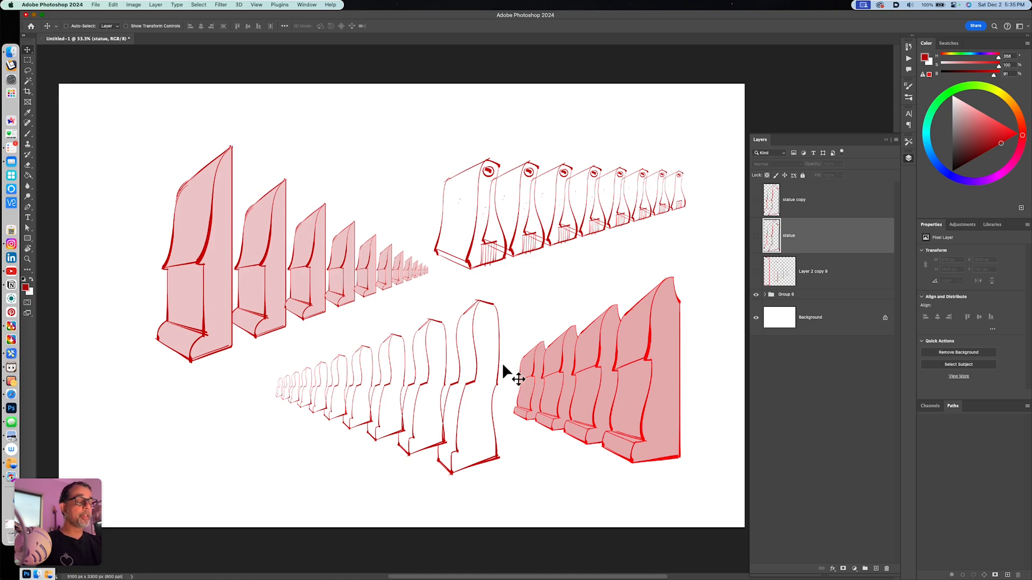
mouse_move(558, 301)
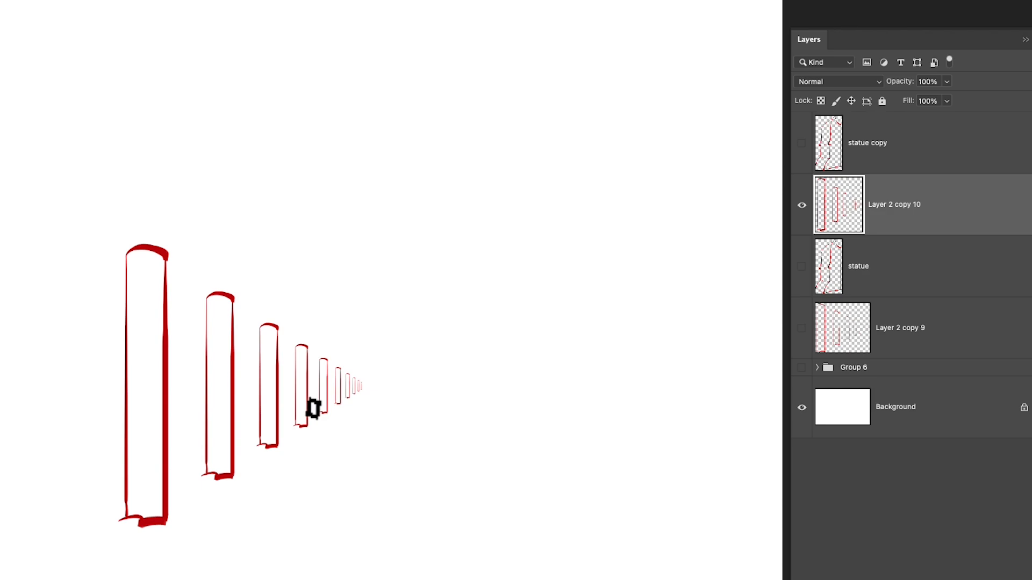
mouse_move(337, 419)
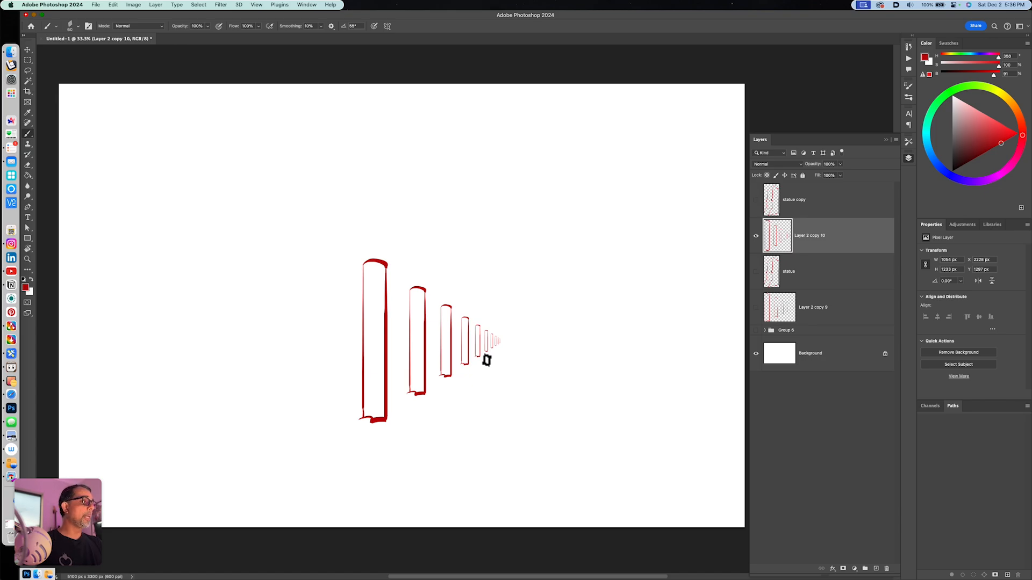
- Duplicate the red statue outline and place a slightly smaller copy just right of the original
click(755, 271)
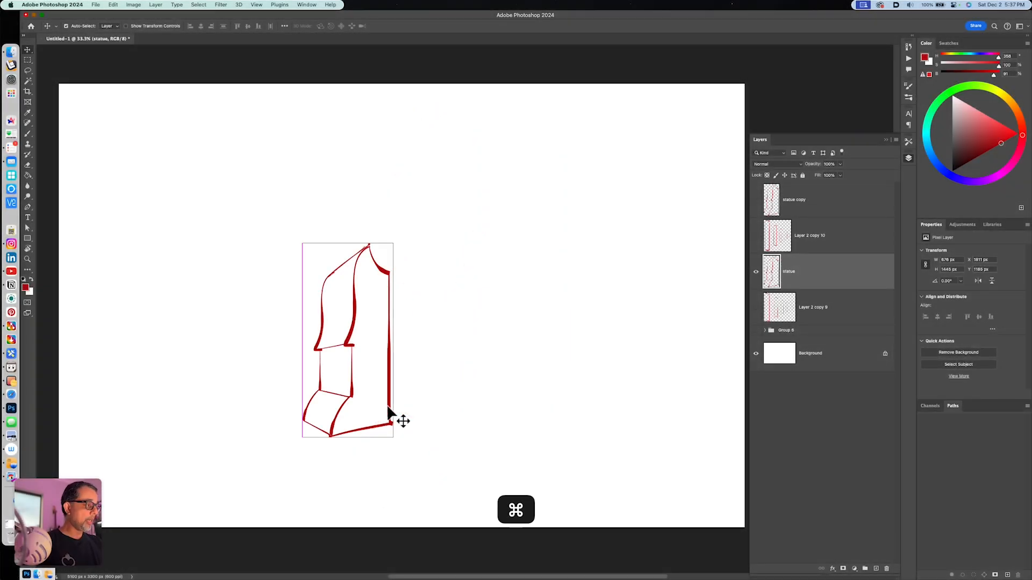
key(cmd+j)
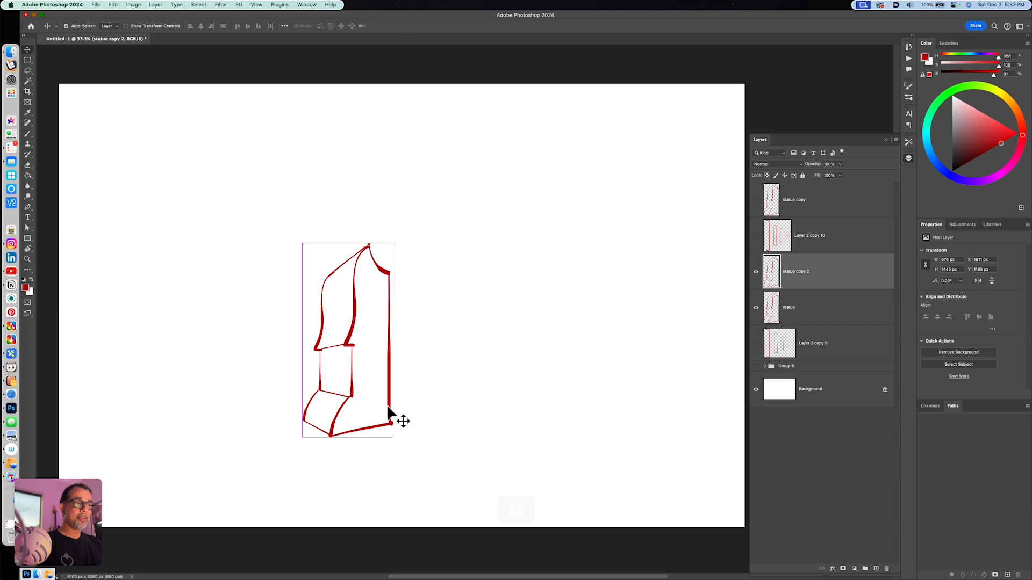
key(cmd+t)
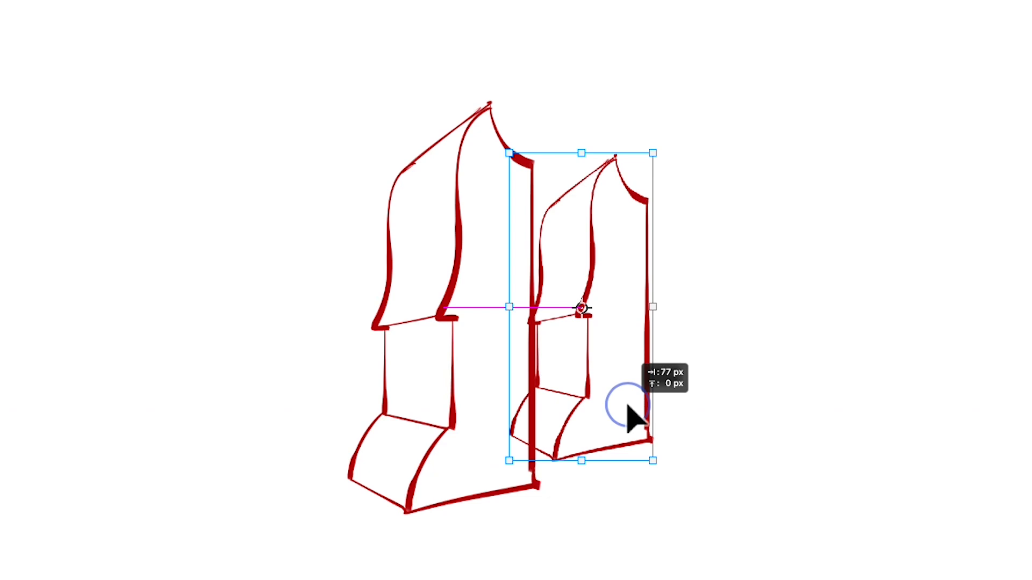
drag(632, 418, 625, 428)
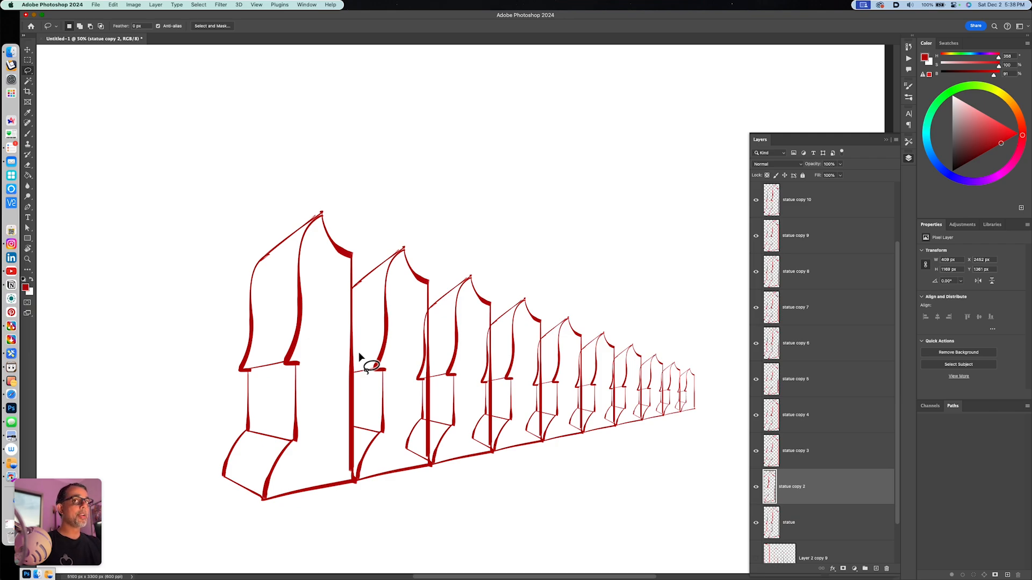
- Select the area inside the single statue outline with the Magic Wand and fill it pale pink
scroll(down, 3)
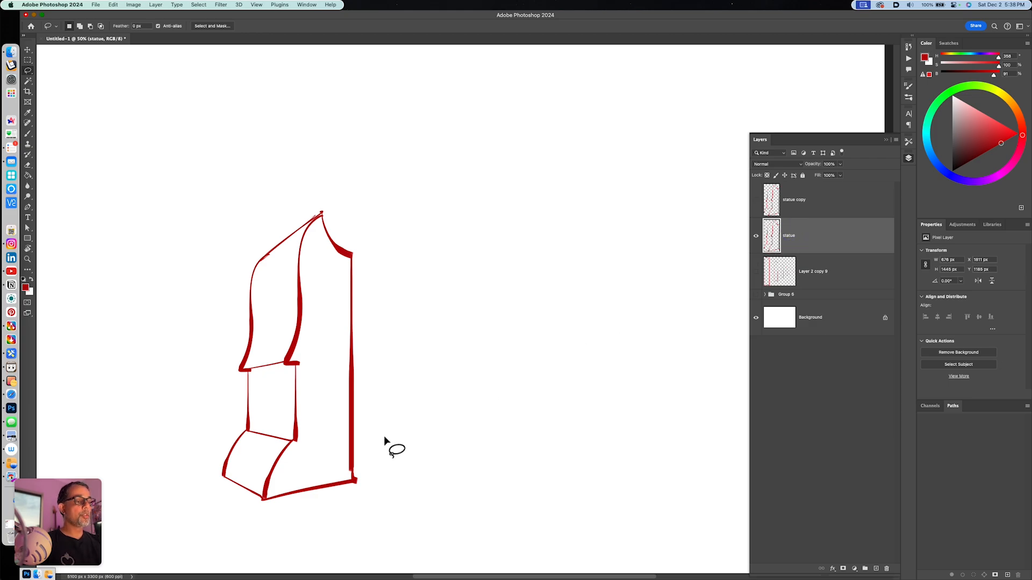
click(815, 271)
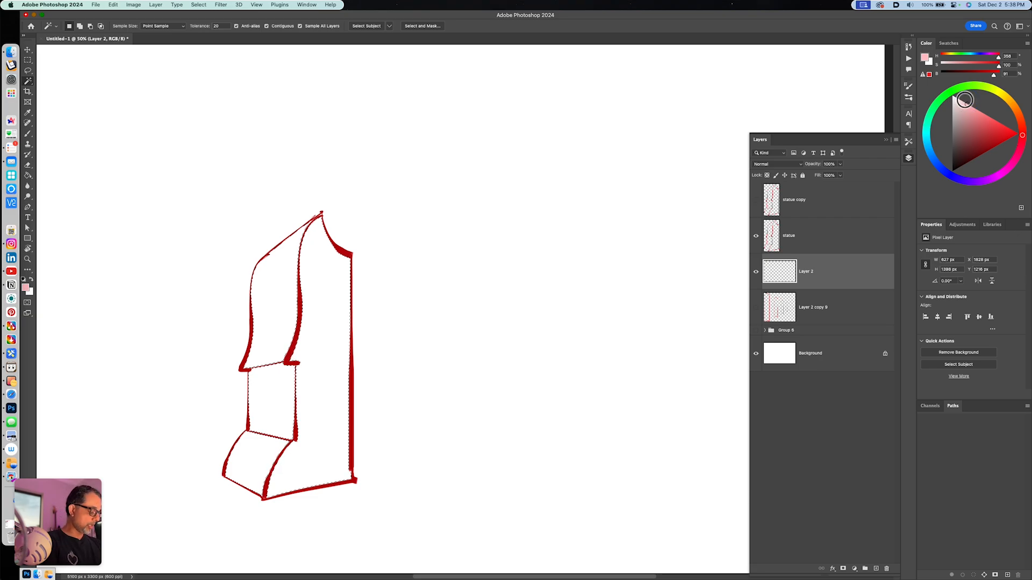
key(cmd+d)
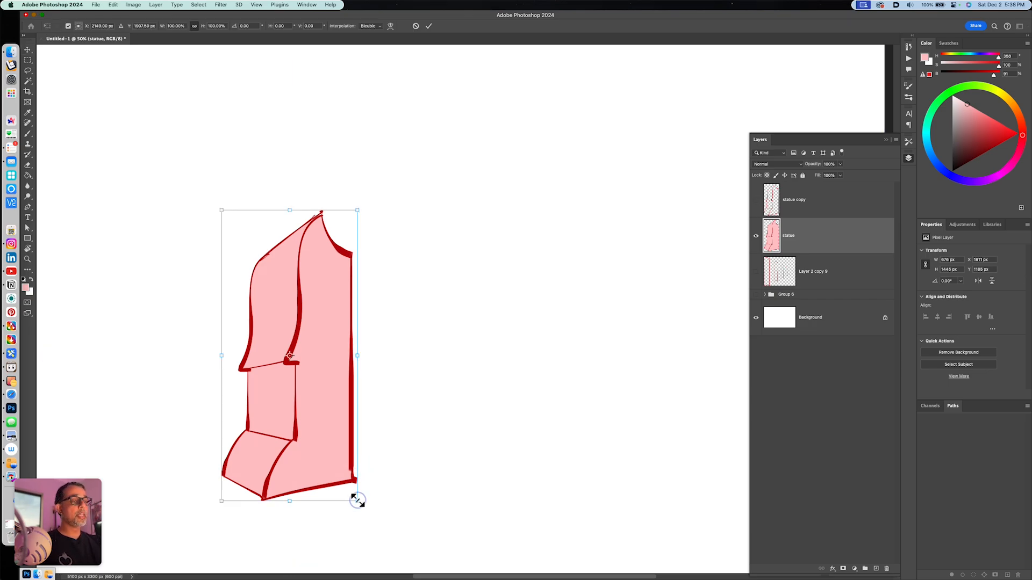
- Shrink the pink statue, position it, and offset a duplicate slightly right to start the receding row
drag(356, 500, 288, 388)
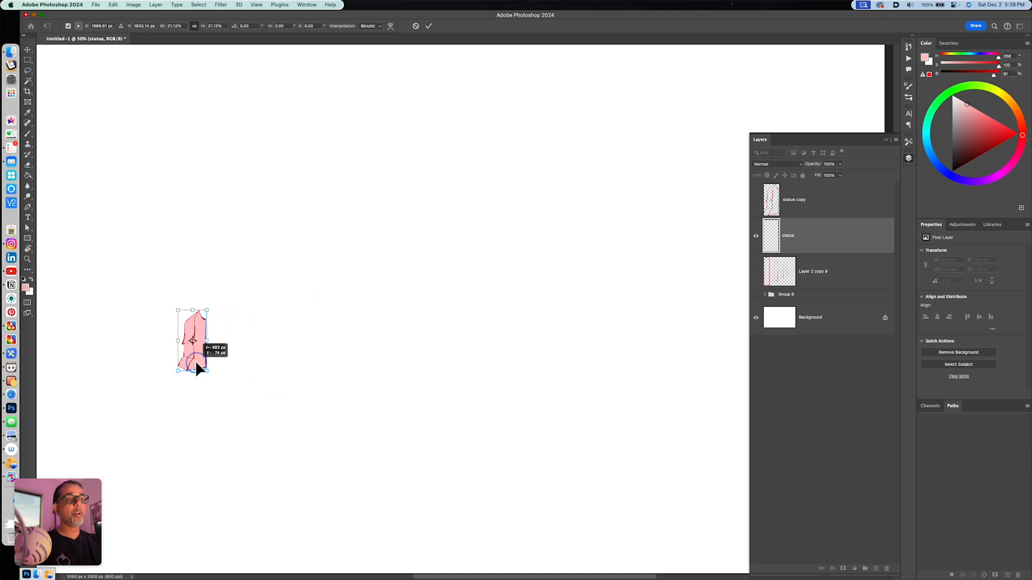
drag(192, 339, 174, 339)
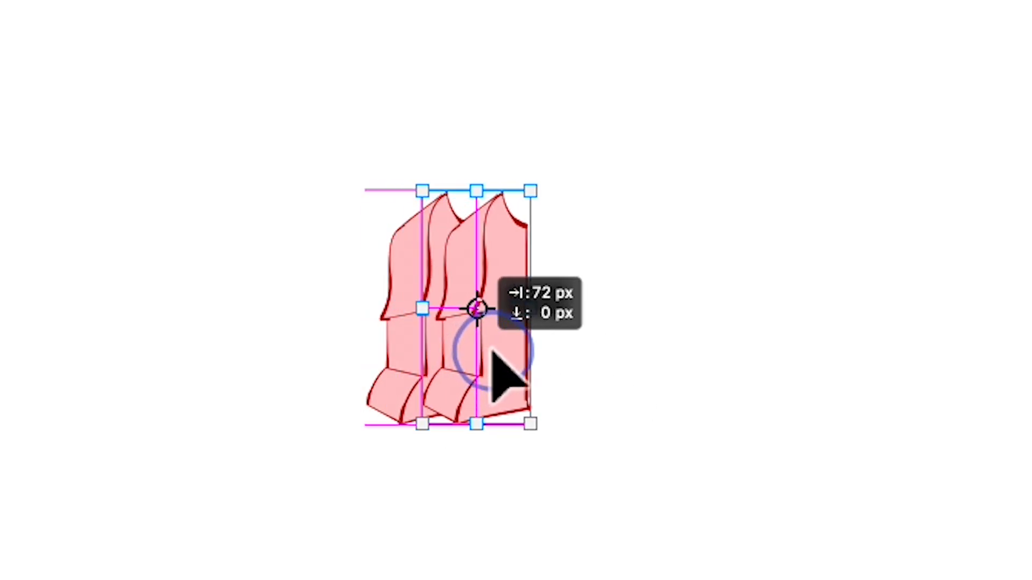
drag(530, 189, 555, 127)
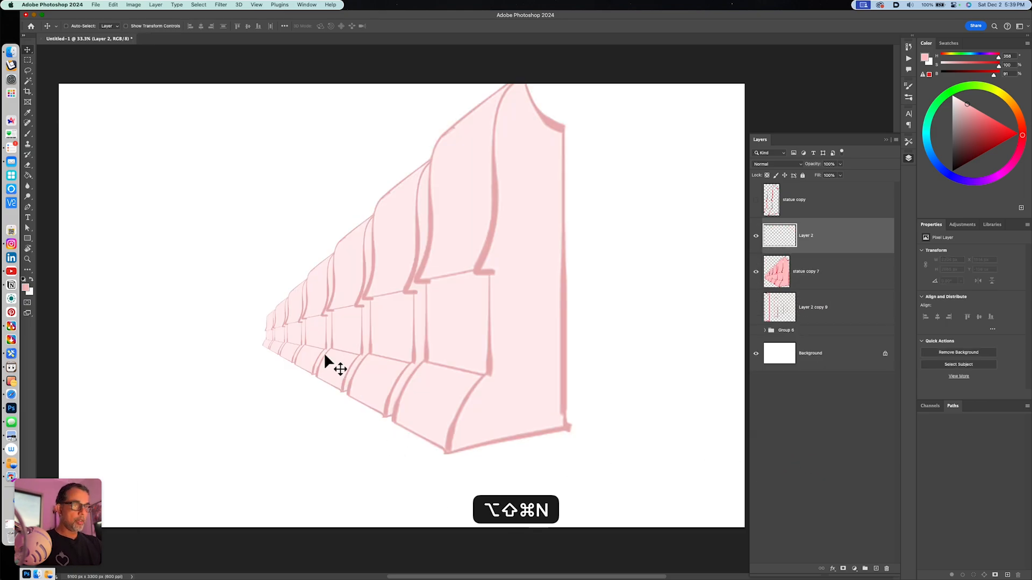
- Switch to the Brush tool with black foreground for inking on the empty layer
key(b)
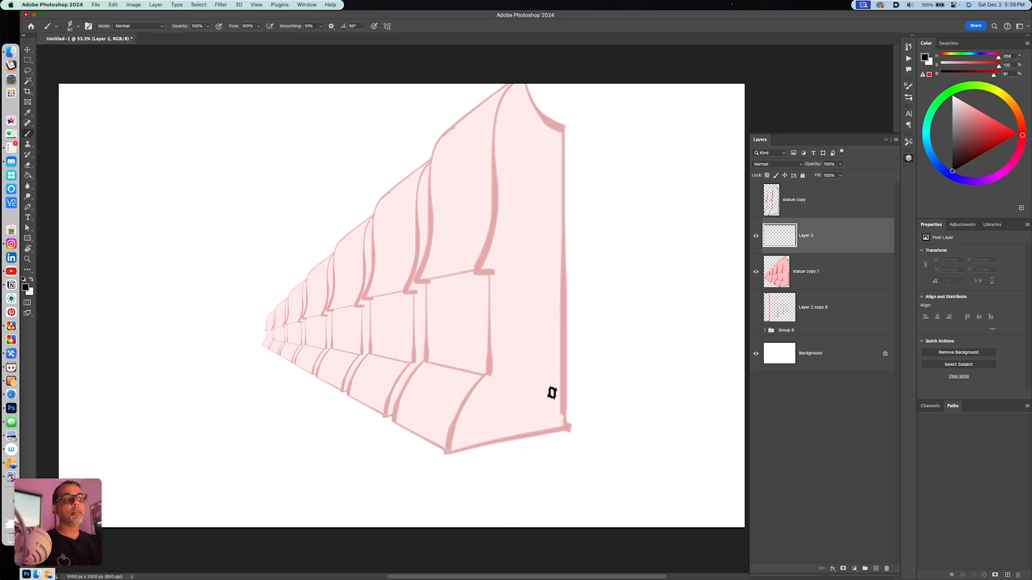
mouse_move(550, 419)
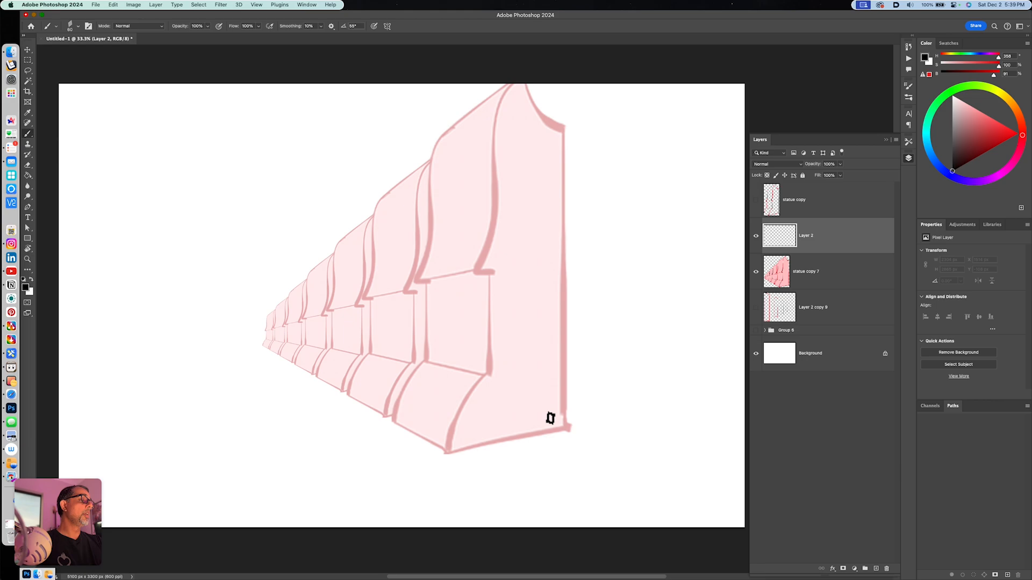